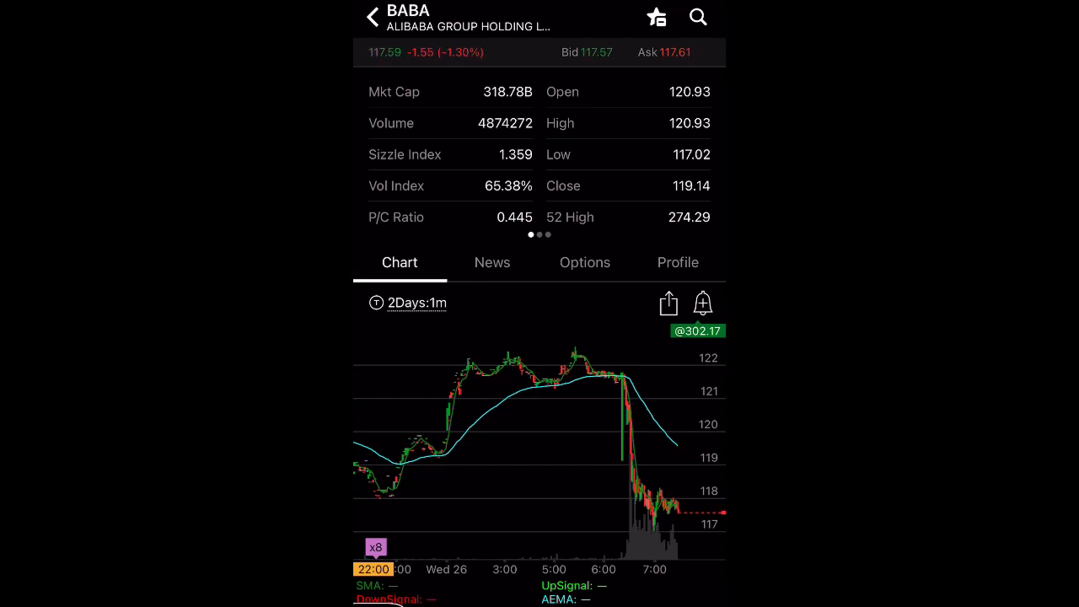
Browse BABA headlines and read the latest Alibaba price-target news article.
{"action": "left_click", "coordinate": [573, 371]}
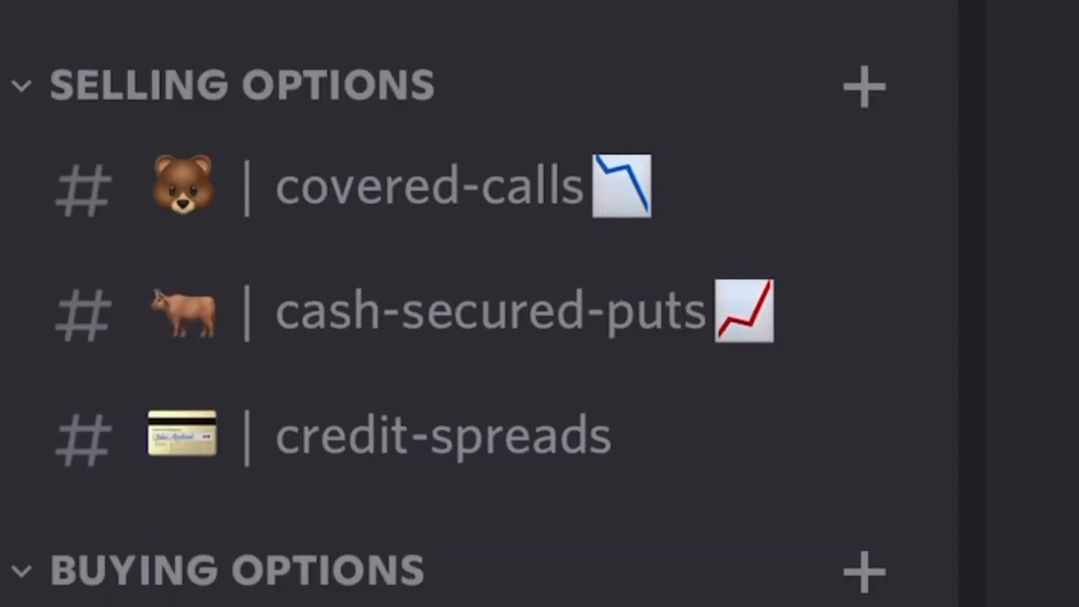
{"action": "scroll", "scroll_direction": "down", "scroll_amount": 3}
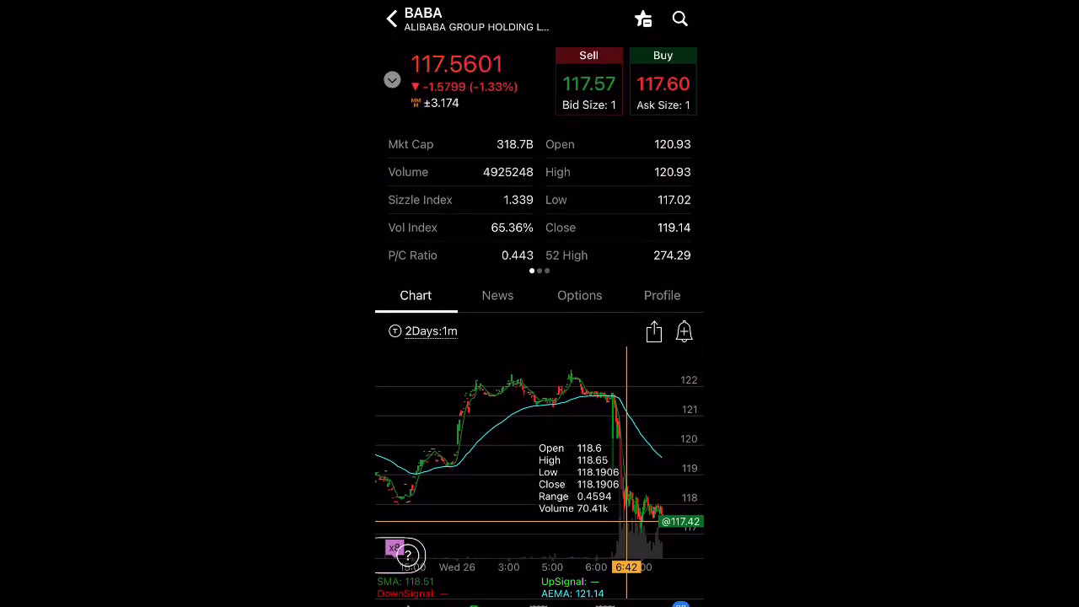
{"action": "left_click", "coordinate": [497, 295]}
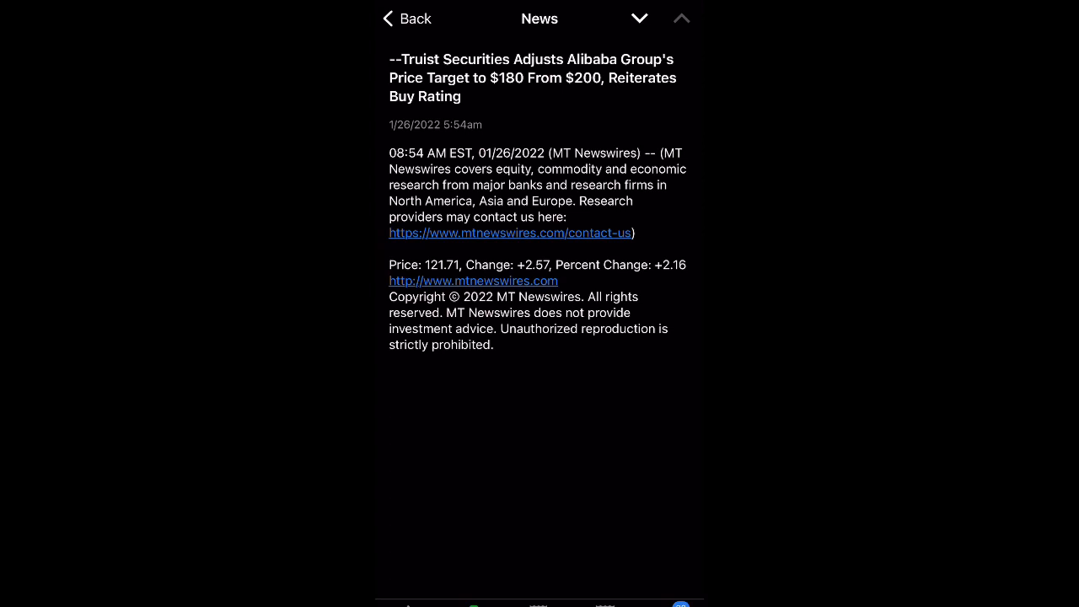
{"action": "left_click", "coordinate": [405, 18]}
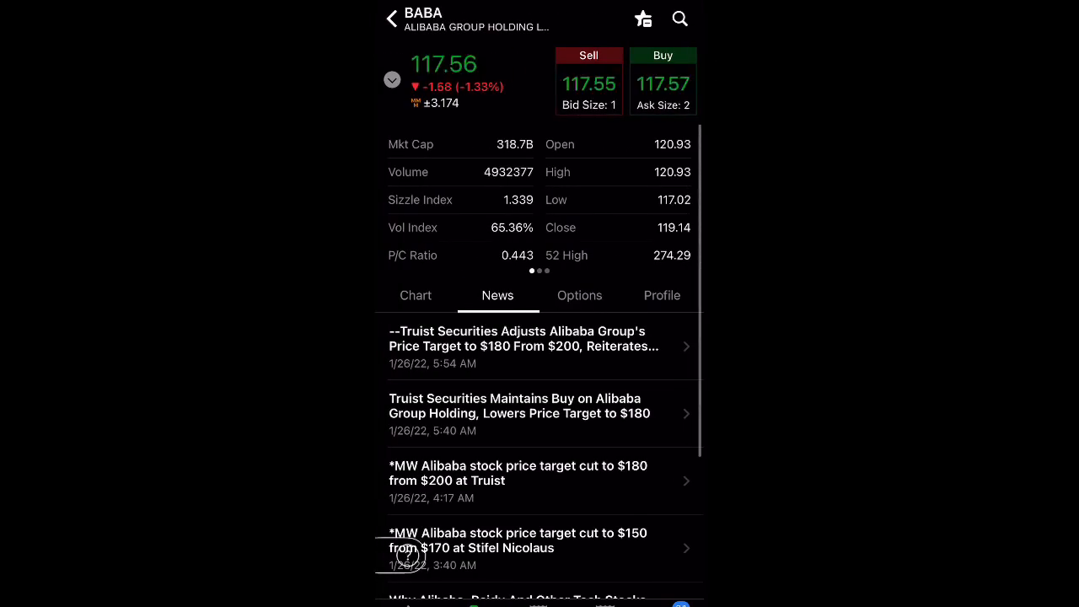
Switch the BABA chart to a 6Mon:Day view, then bring up the option chain.
{"action": "left_click", "coordinate": [416, 295]}
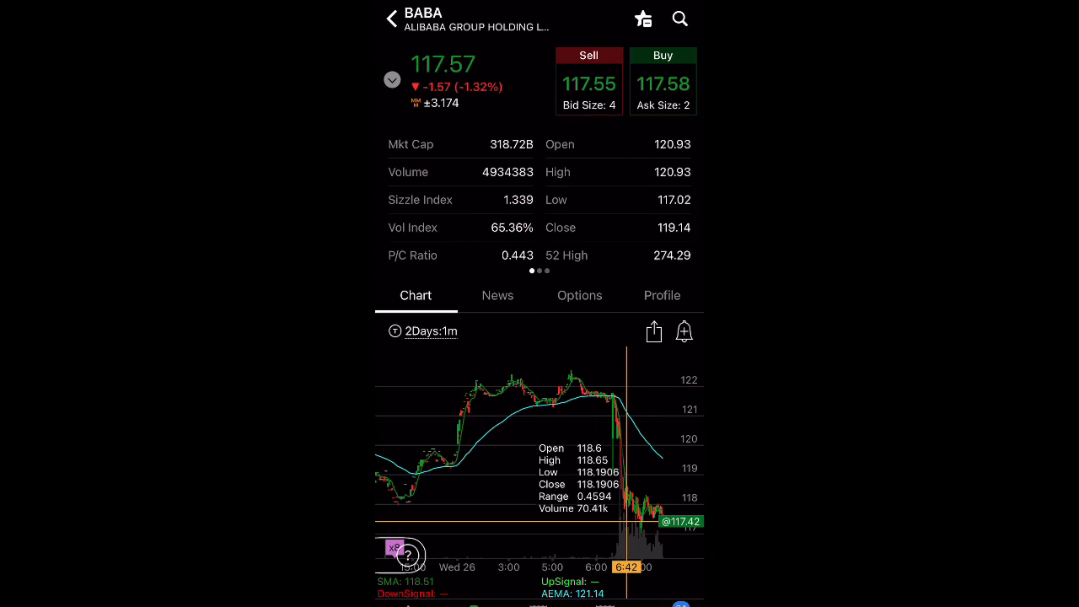
{"action": "left_click", "coordinate": [431, 331]}
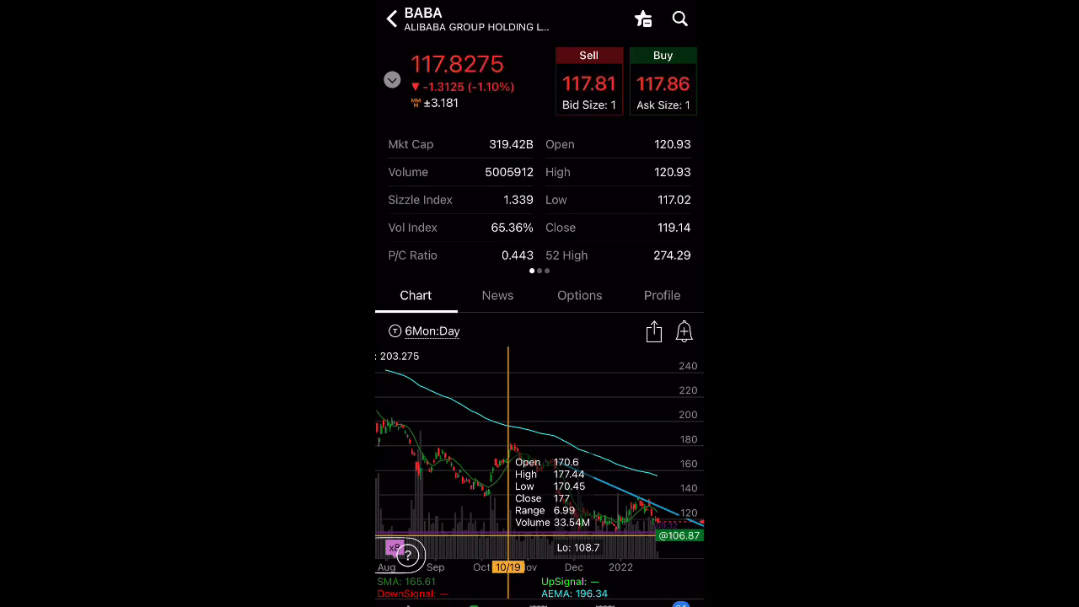
{"action": "left_click", "coordinate": [579, 295]}
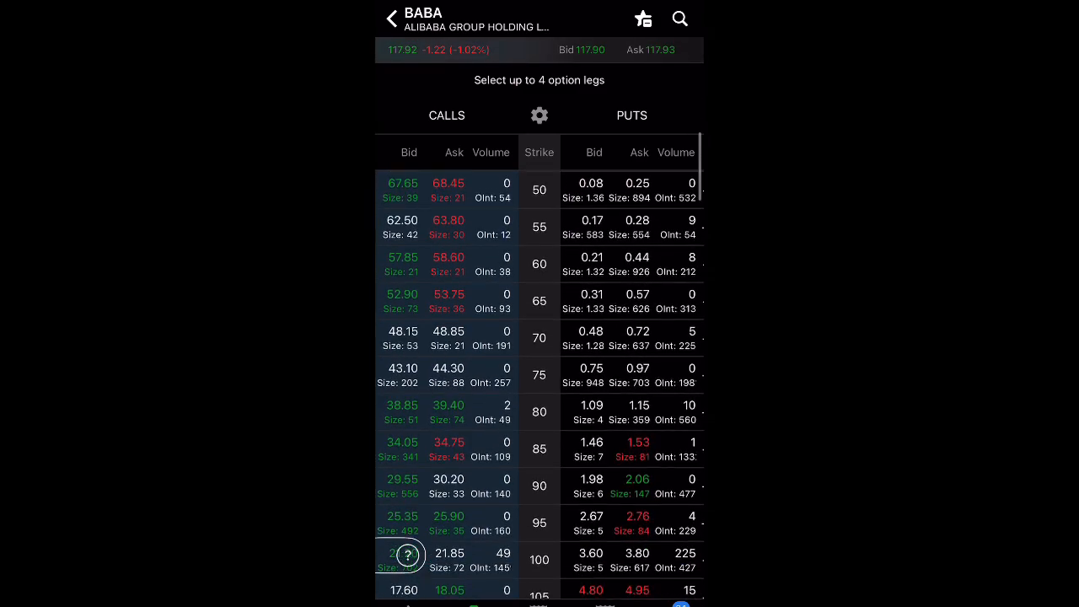
Buy the 18 MAR 22 105 put and sell the 100 put as a 1.18 vertical.
{"action": "scroll", "scroll_direction": "down", "scroll_amount": 3}
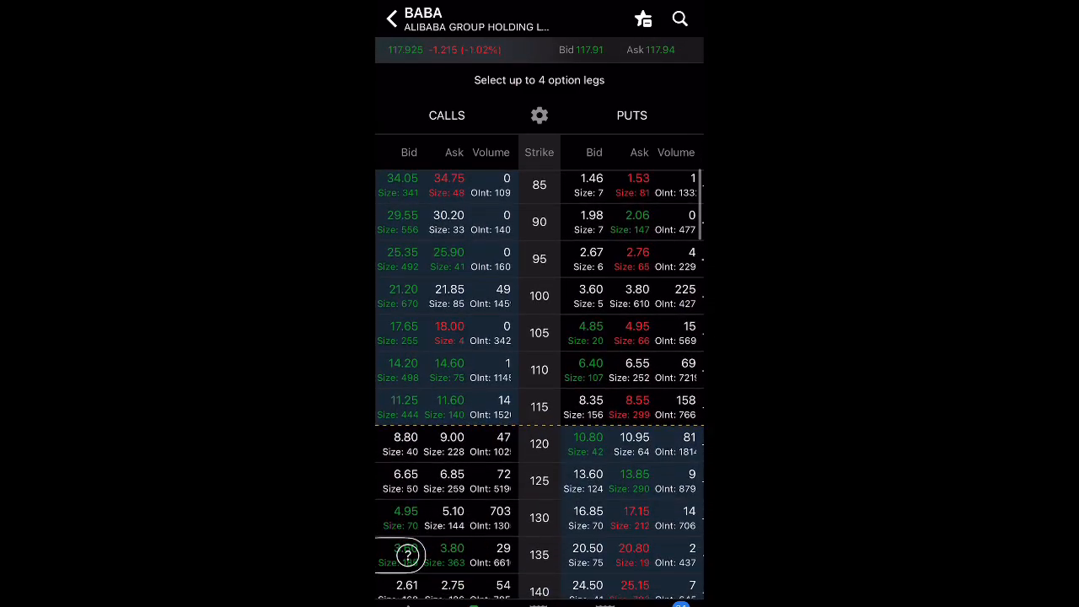
{"action": "left_click", "coordinate": [636, 290]}
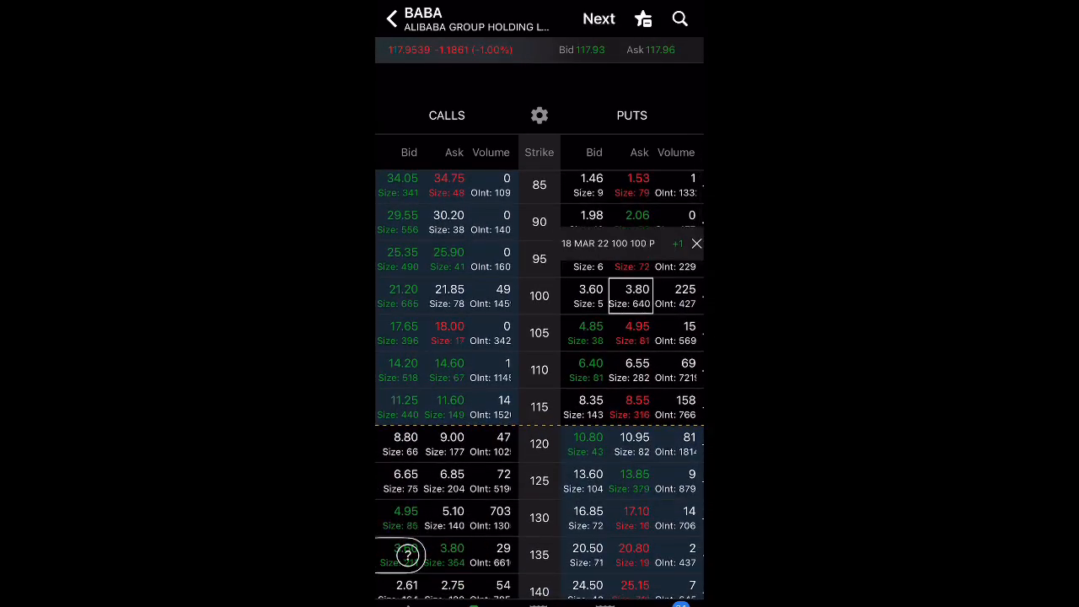
{"action": "left_click", "coordinate": [696, 244]}
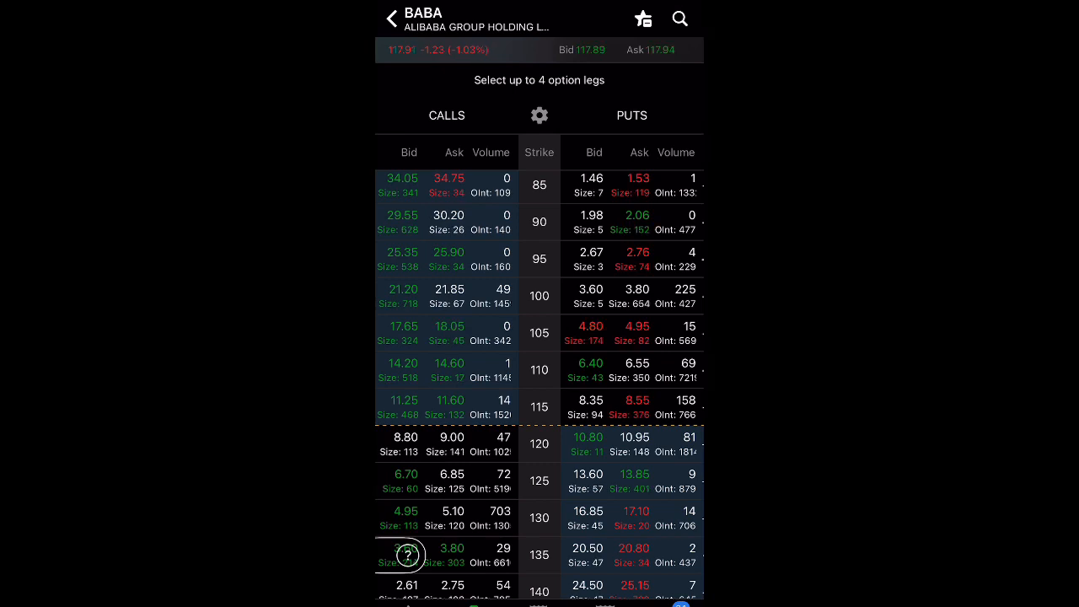
{"action": "left_click", "coordinate": [632, 333]}
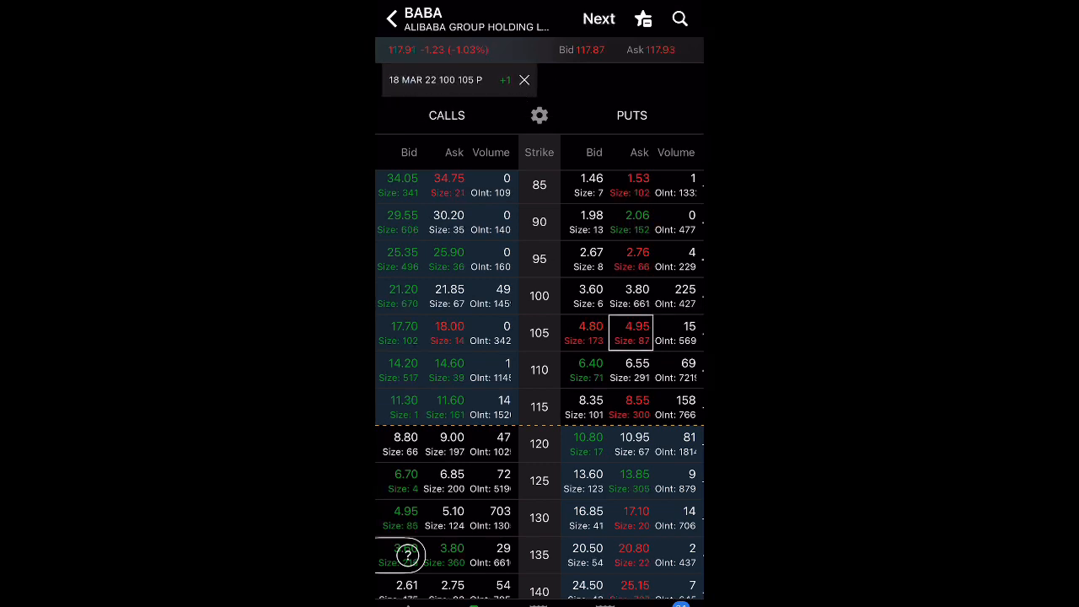
{"action": "left_click", "coordinate": [409, 555]}
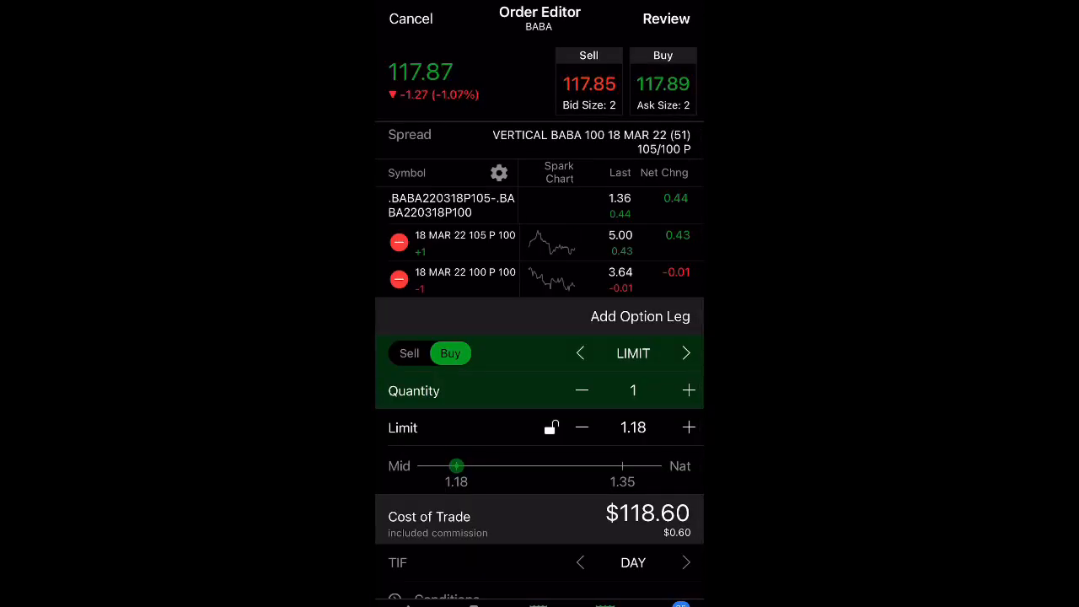
Open the order confirmation for the 105/100 put vertical: $382 max profit, $118 max loss.
{"action": "left_click", "coordinate": [667, 18]}
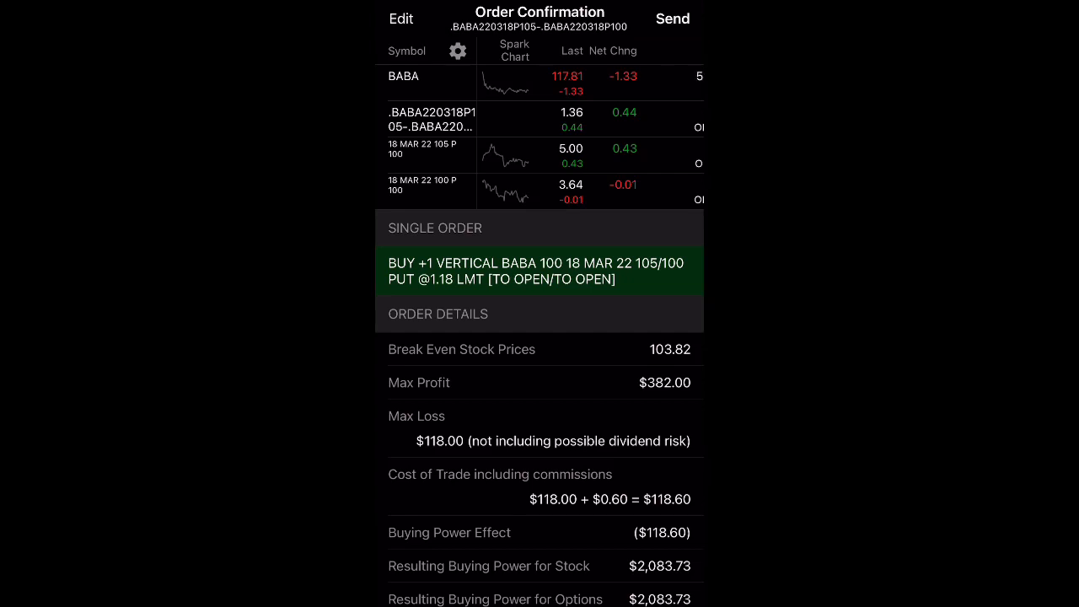
Go from confirmation back to the BABA option chain with +1 105 and −1 100 puts staged.
{"action": "left_click", "coordinate": [401, 19]}
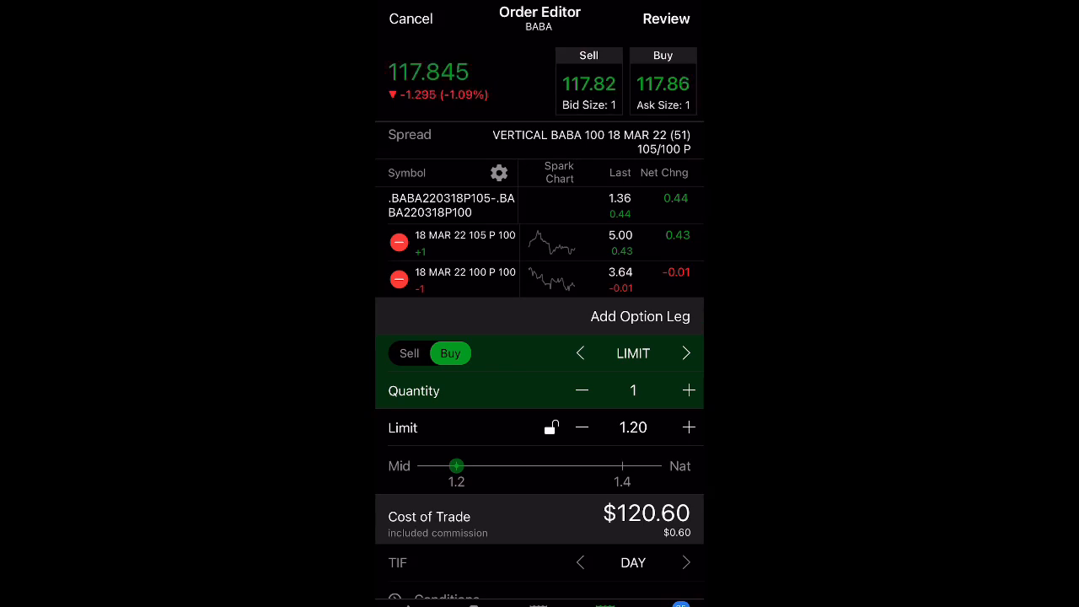
{"action": "left_click", "coordinate": [411, 18]}
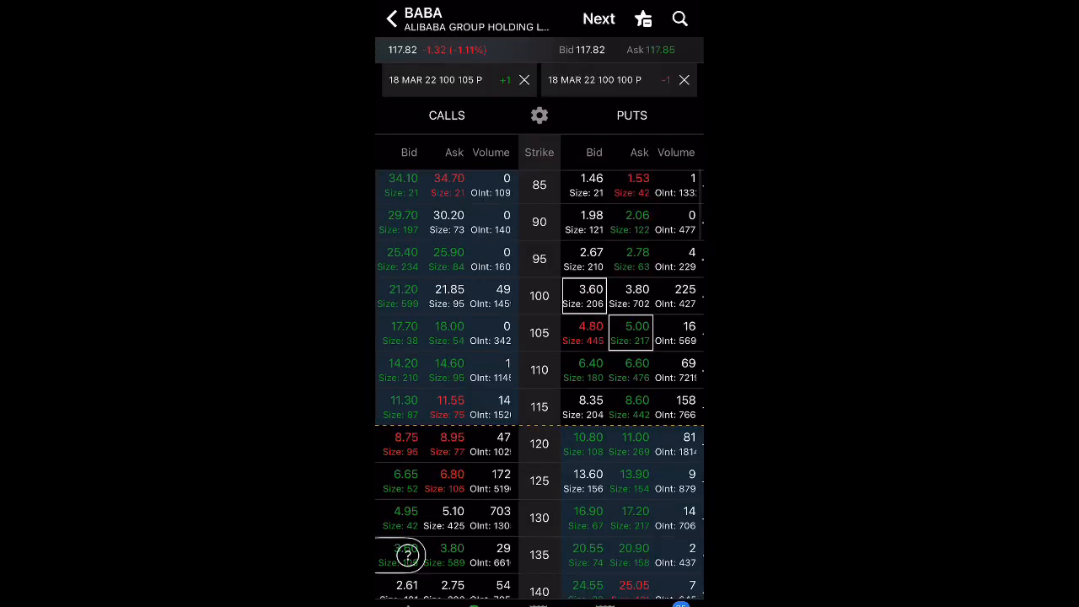